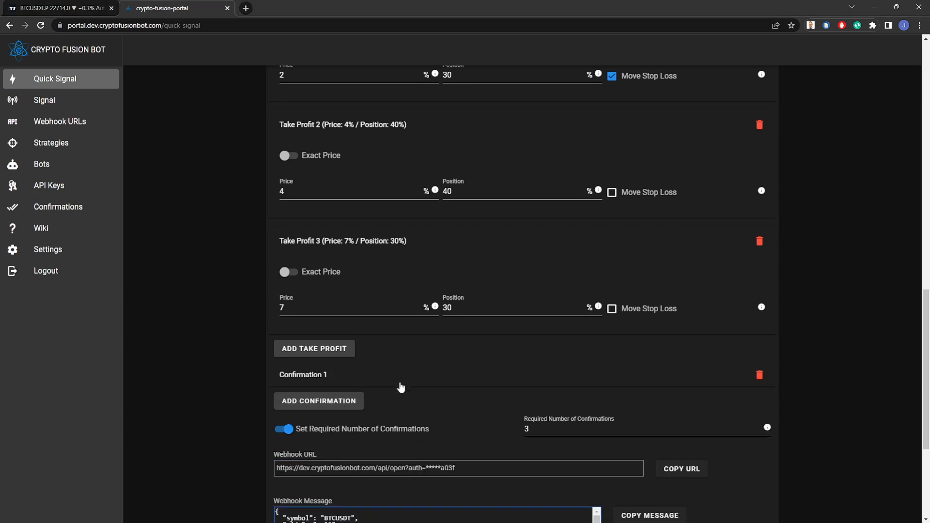
Add confirmation entries until Confirmations 1–5 are listed in the Quick Signal form
{"action": "scroll", "scroll_direction": "down", "scroll_amount": 3}
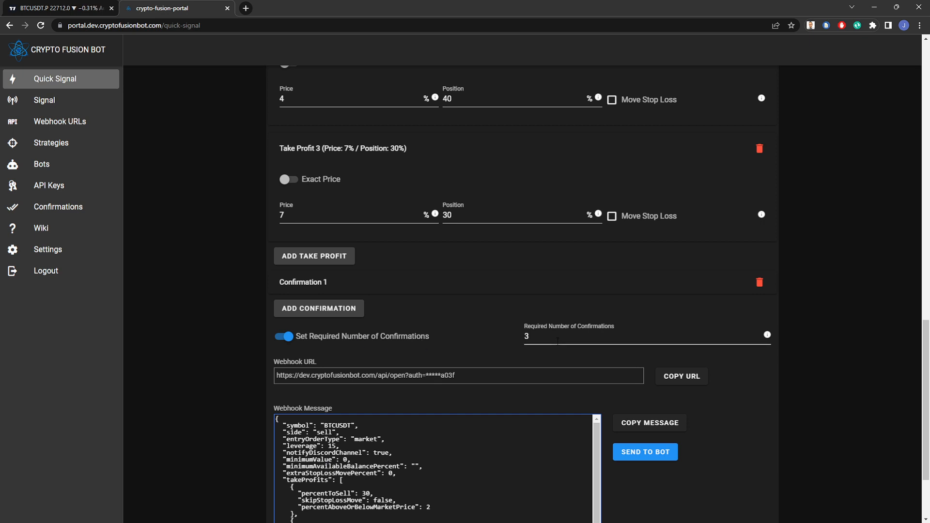
{"action": "mouse_move", "coordinate": [339, 306]}
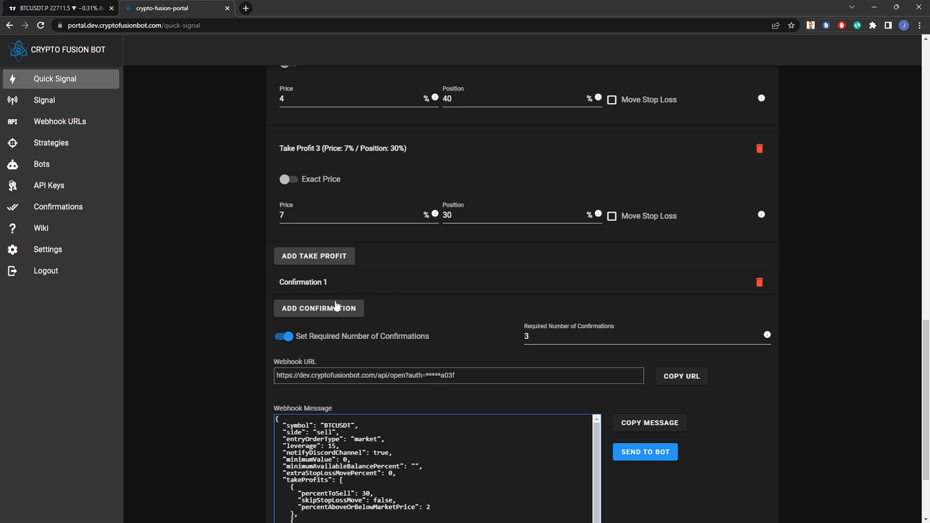
{"action": "left_click", "coordinate": [318, 308]}
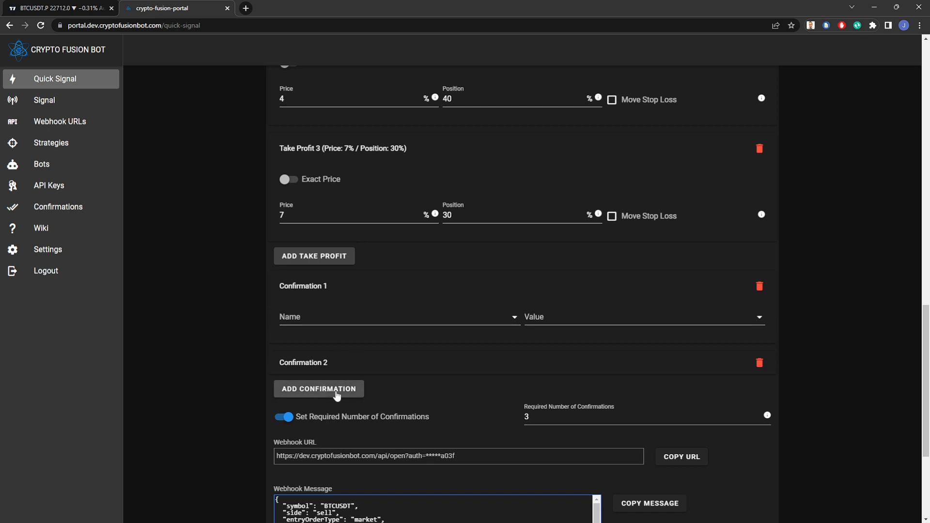
{"action": "left_click", "coordinate": [318, 389]}
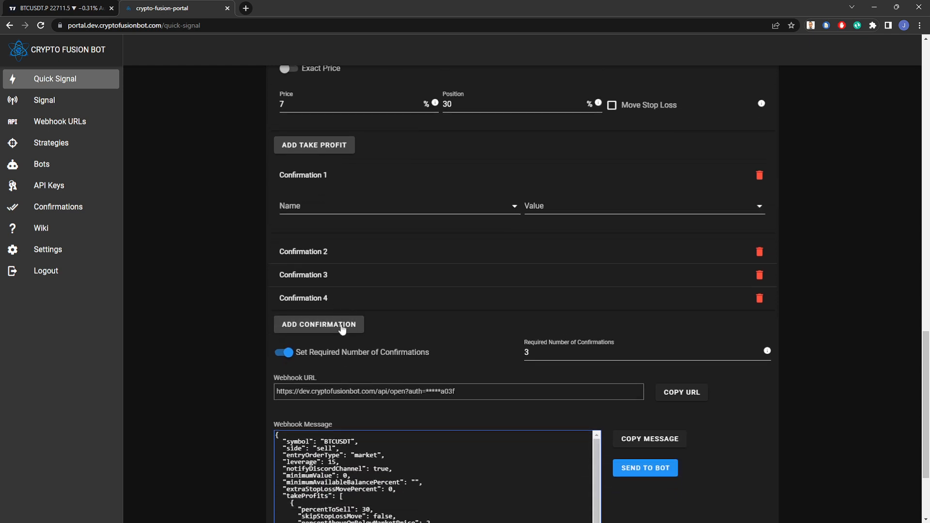
{"action": "left_click", "coordinate": [319, 324]}
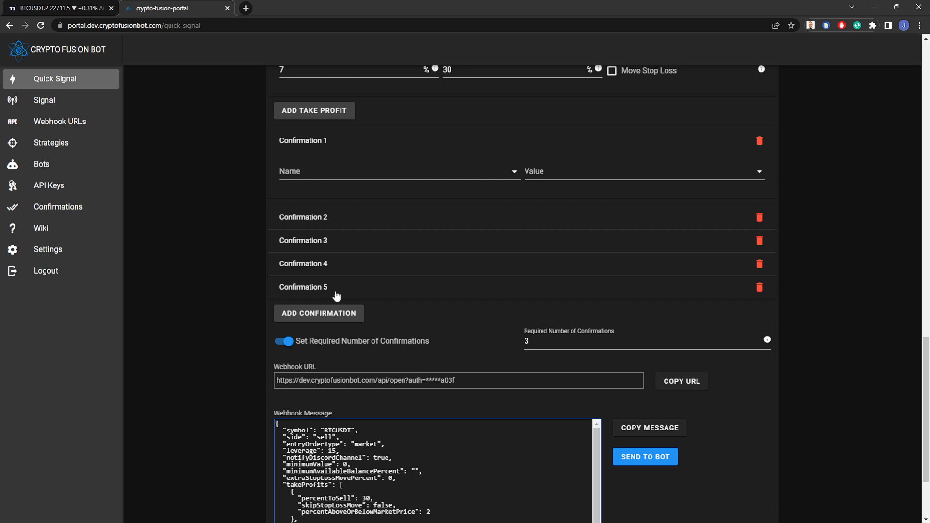
{"action": "mouse_move", "coordinate": [341, 251]}
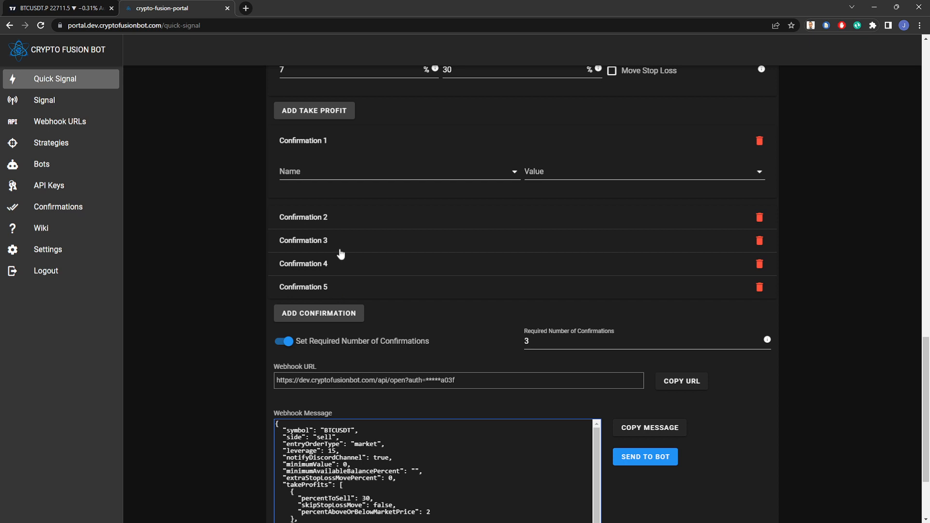
Assign 12HR_BEARISH_DIV, 15M_BEARISH_DIV and 1D_BEARISH_DIV to Confirmations 1–3, each TRUE
{"action": "left_click", "coordinate": [399, 172]}
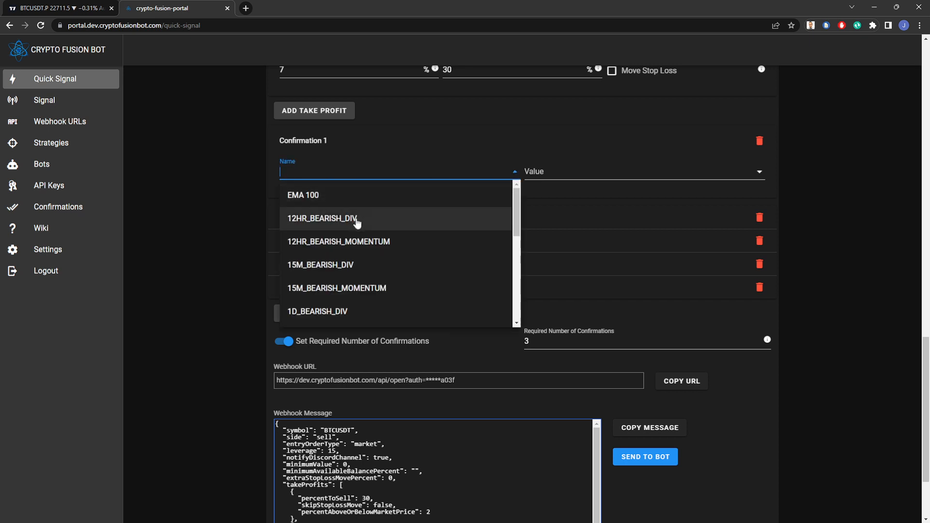
{"action": "left_click", "coordinate": [322, 218]}
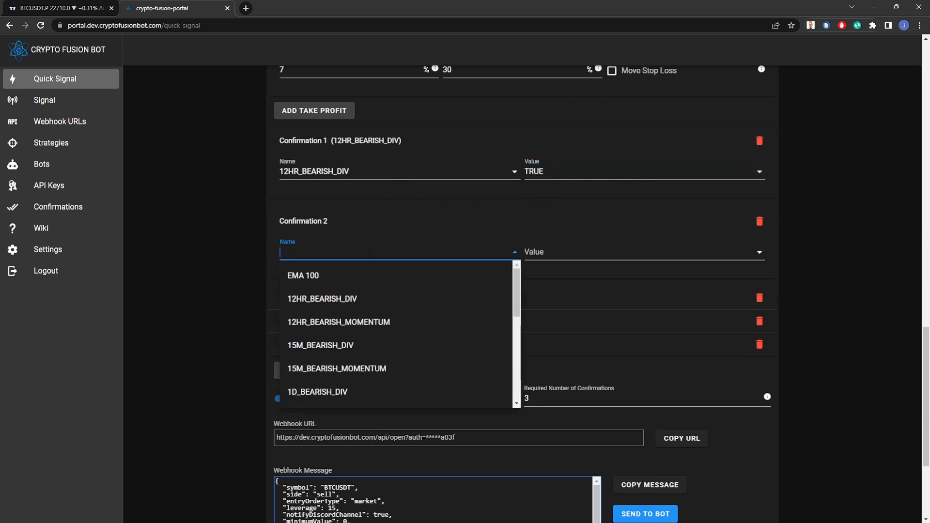
{"action": "mouse_move", "coordinate": [381, 351]}
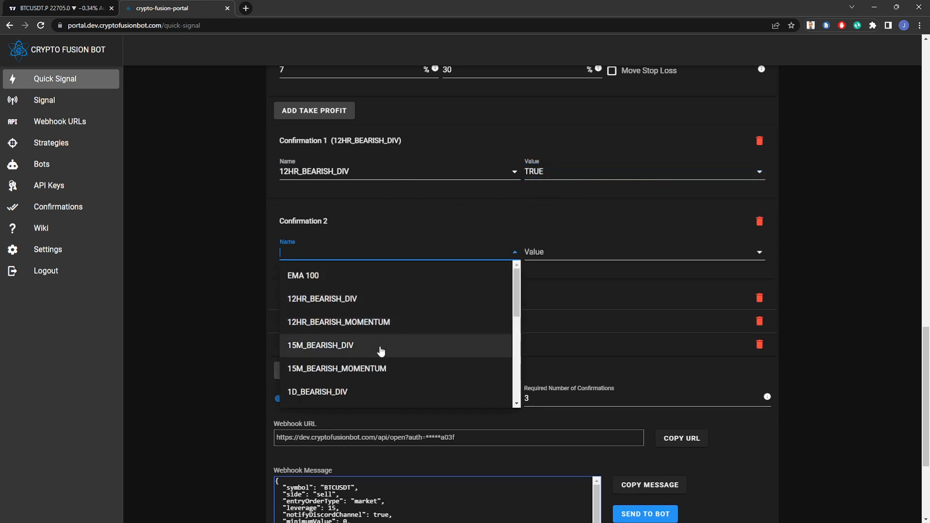
{"action": "left_click", "coordinate": [320, 344]}
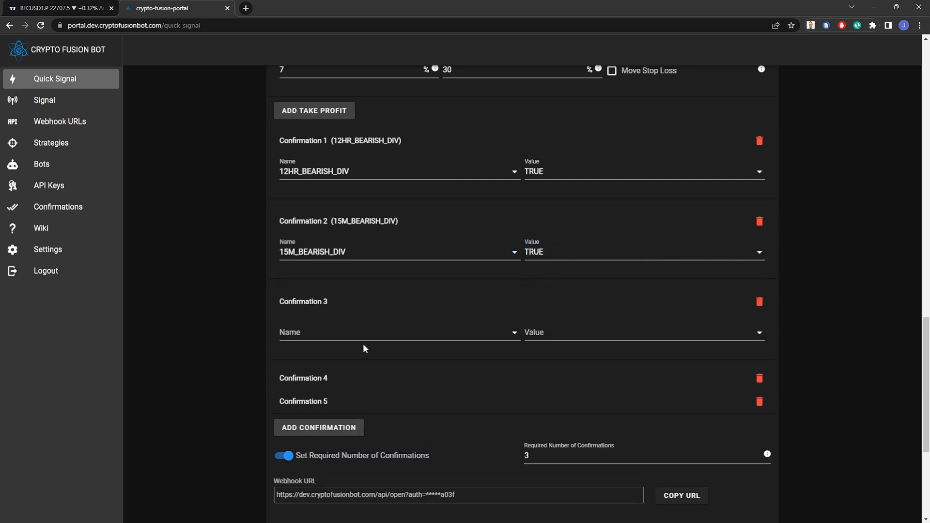
{"action": "left_click", "coordinate": [399, 332]}
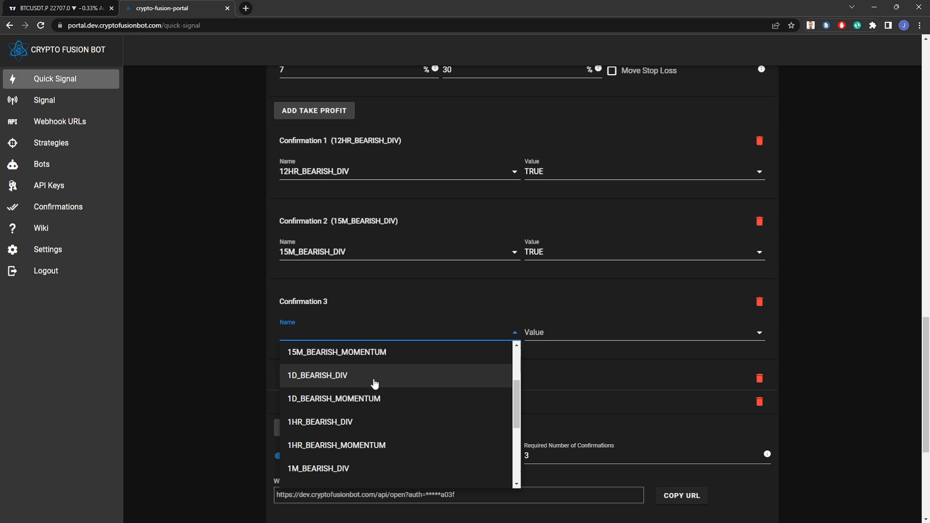
{"action": "left_click", "coordinate": [318, 376]}
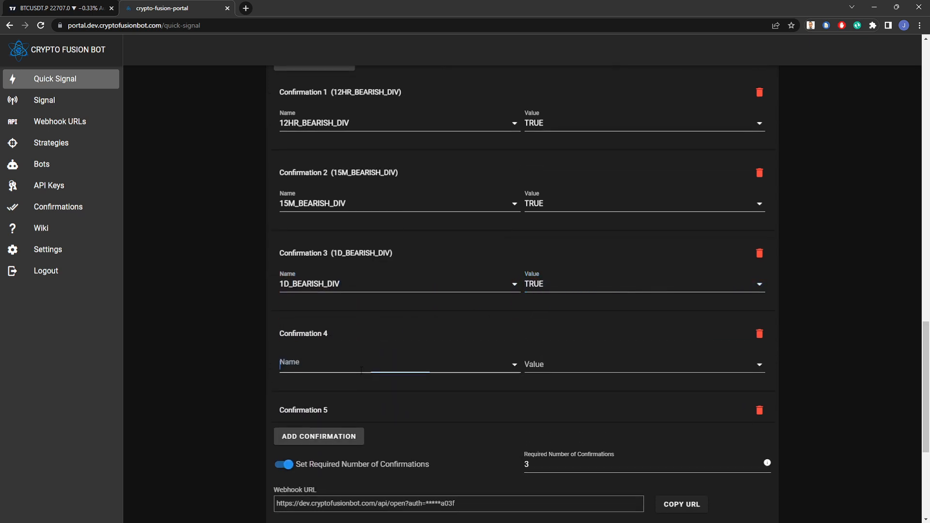
Assign 1M_BEARISH_MOMENTUM to Confirmation 4 and 6HR_BEARISH_DIV to Confirmation 5, both TRUE
{"action": "left_click", "coordinate": [397, 364]}
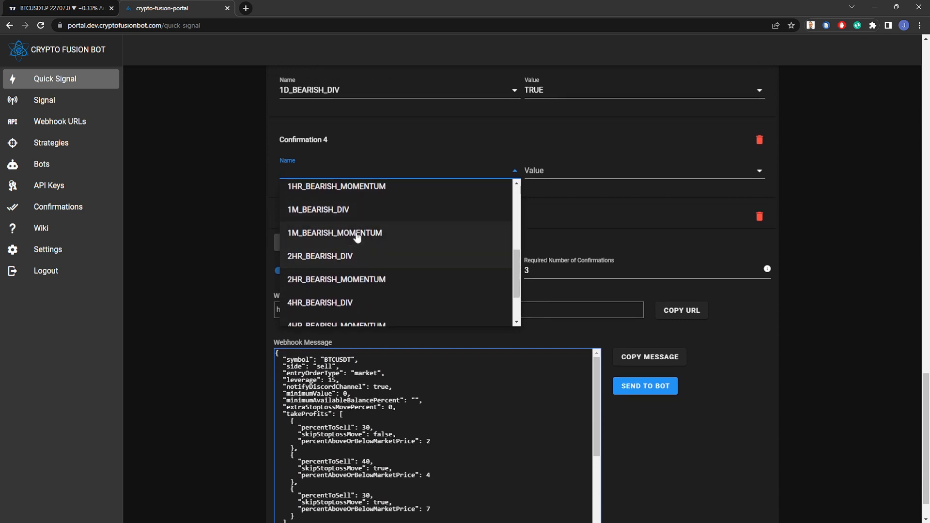
{"action": "left_click", "coordinate": [334, 232]}
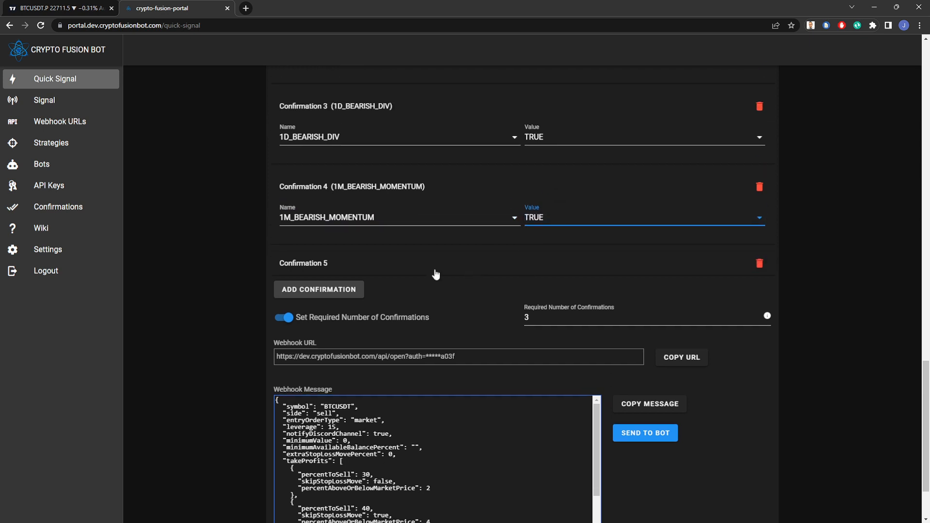
{"action": "left_click", "coordinate": [397, 299]}
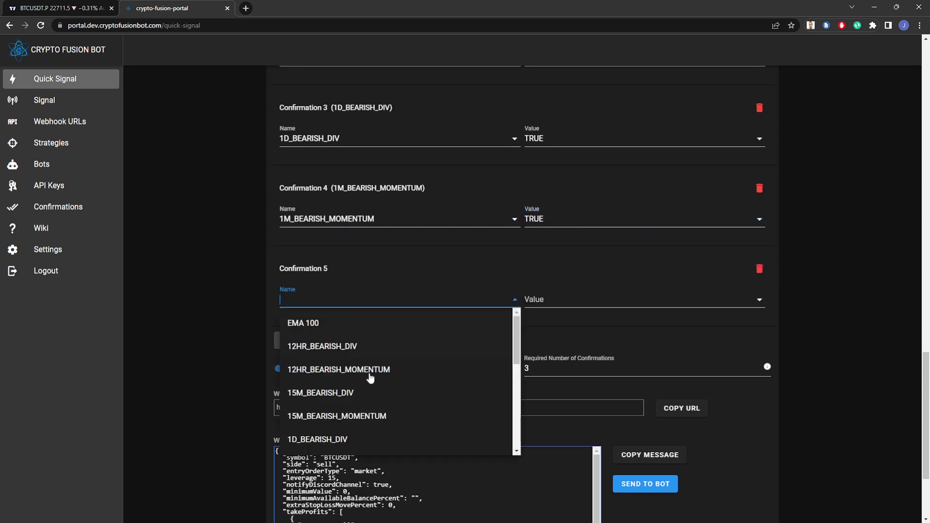
{"action": "scroll", "scroll_direction": "down", "scroll_amount": 3}
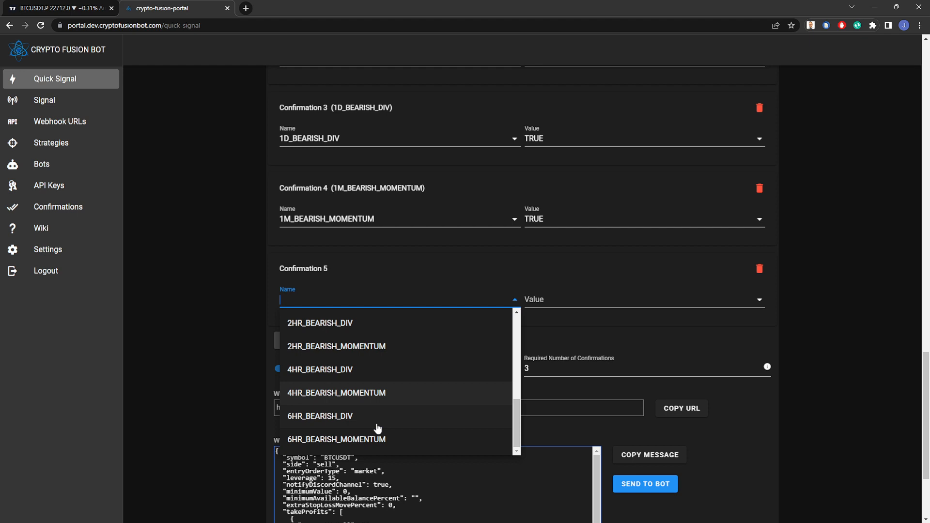
{"action": "left_click", "coordinate": [318, 417]}
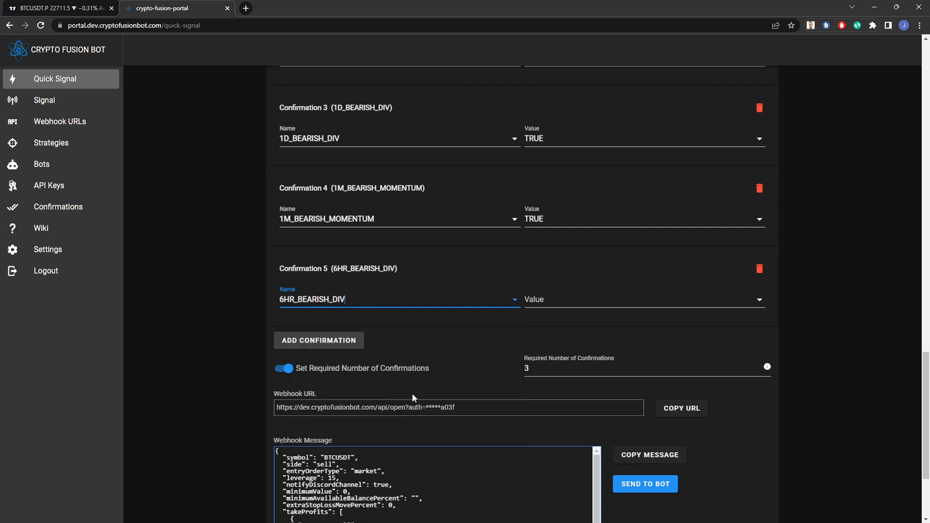
{"action": "left_click", "coordinate": [643, 299]}
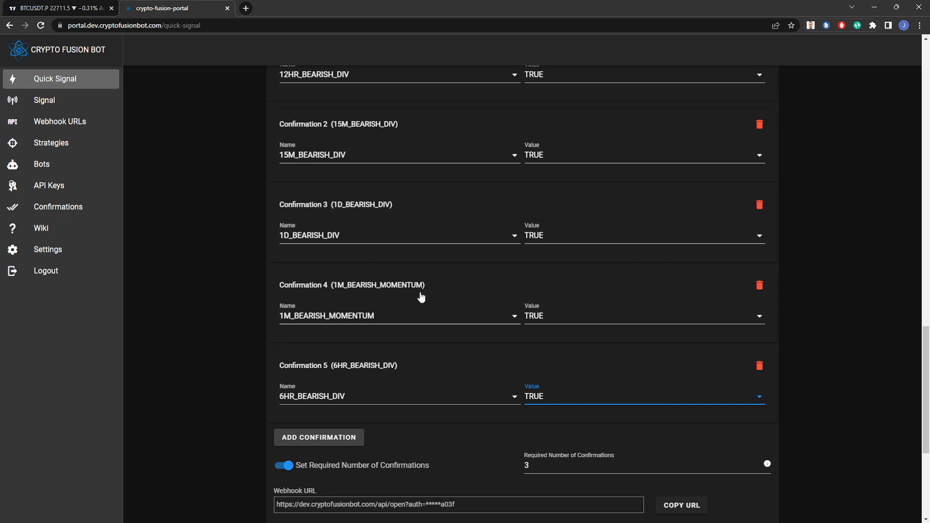
{"action": "scroll", "scroll_direction": "down", "scroll_amount": 3}
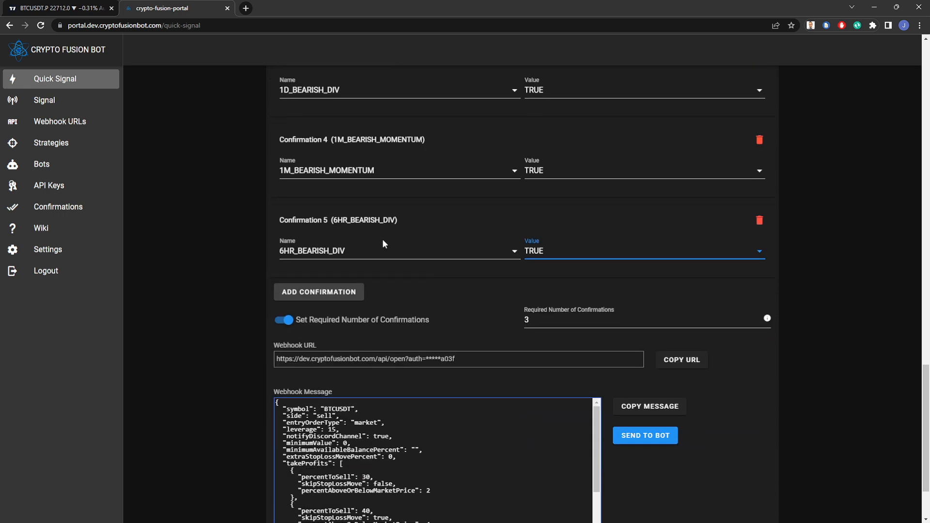
{"action": "scroll", "scroll_direction": "down", "scroll_amount": 3}
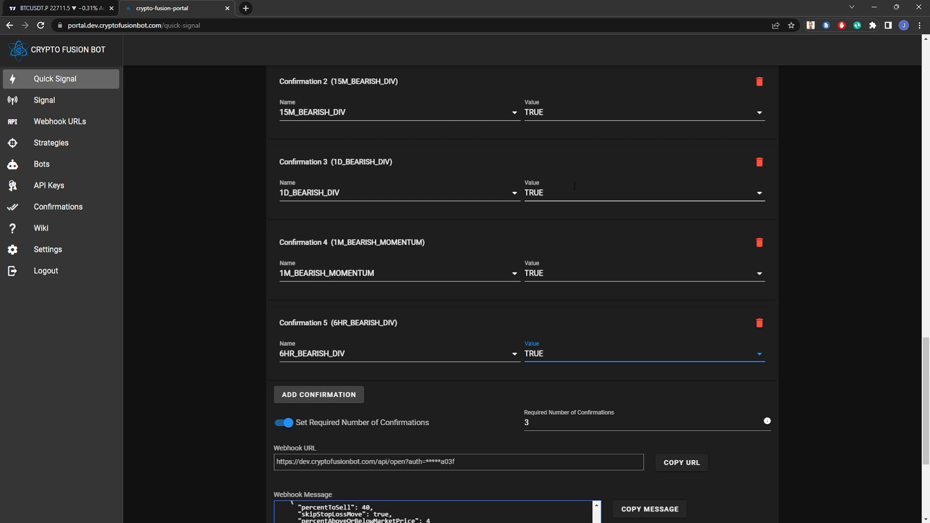
{"action": "mouse_move", "coordinate": [603, 359]}
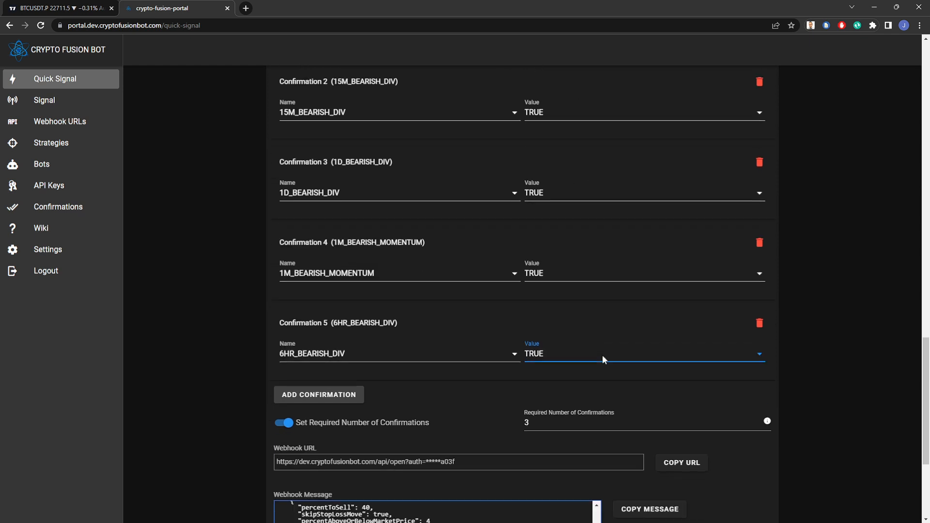